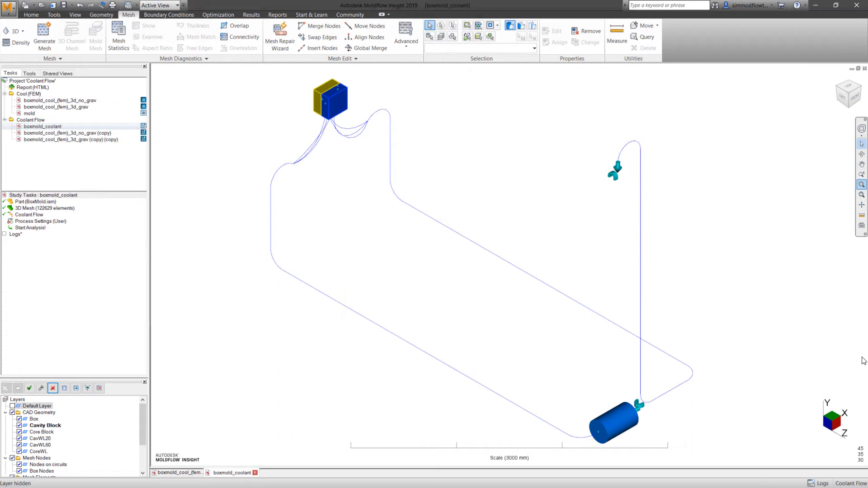
Zoom and orbit to the front of the mold box, then inspect the hose properties without changes
click(861, 185)
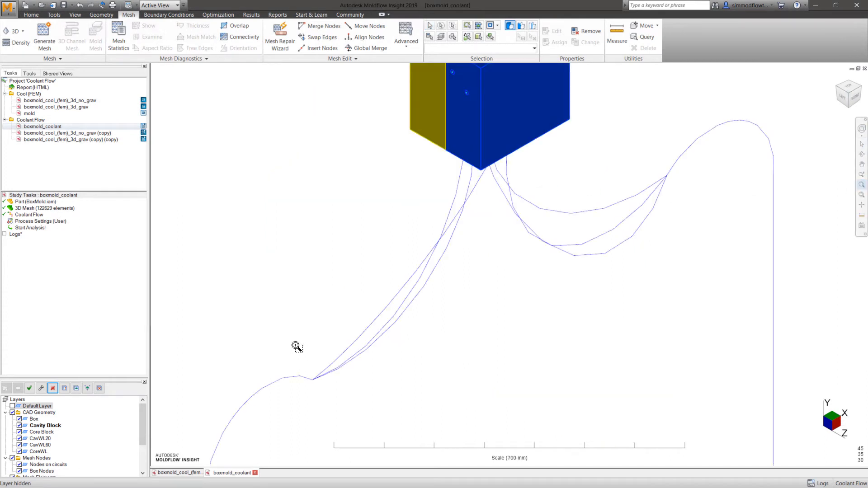
drag(298, 348, 488, 237)
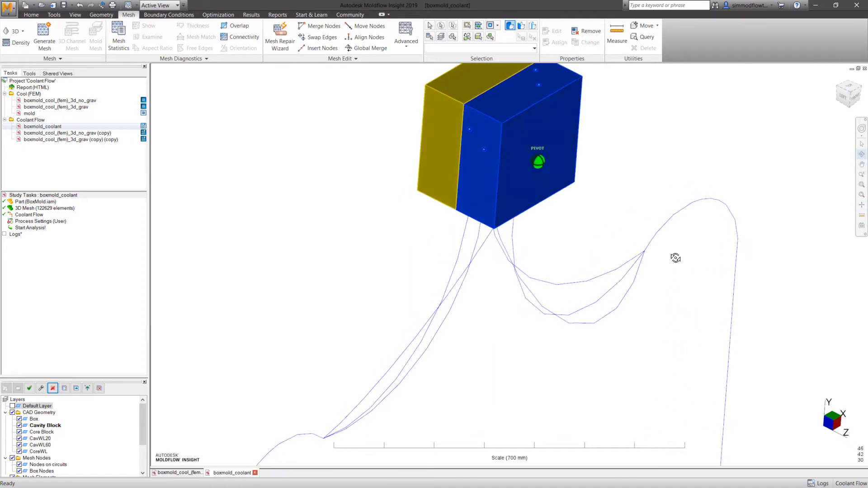
drag(676, 257, 609, 237)
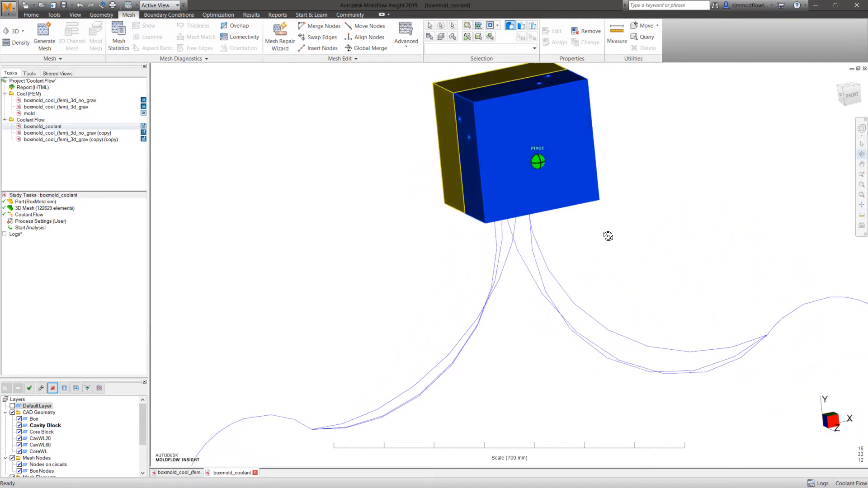
drag(608, 237, 588, 261)
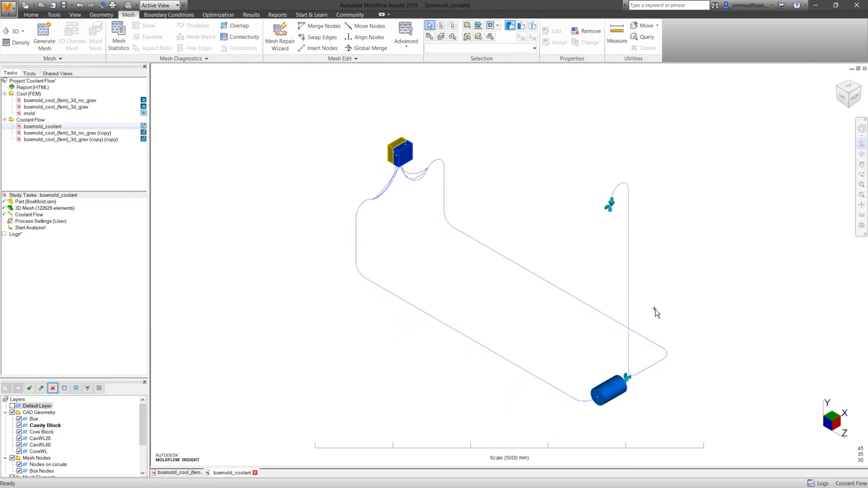
scroll(down, 3)
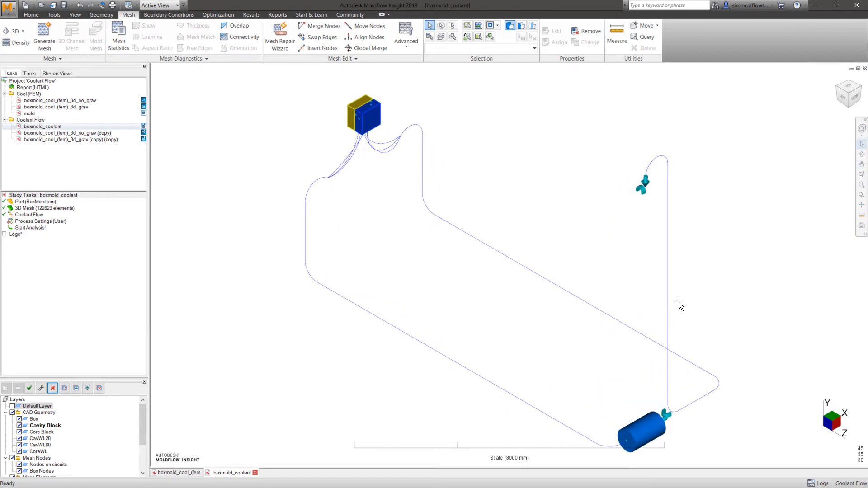
mouse_move(733, 285)
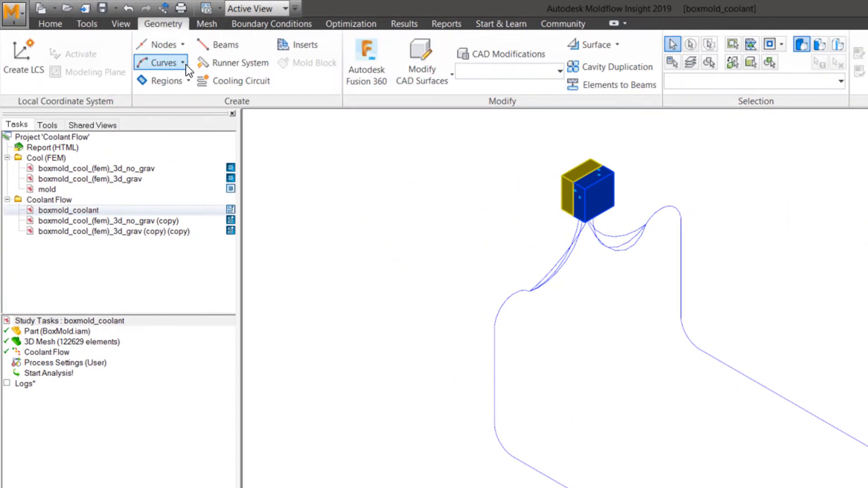
click(160, 62)
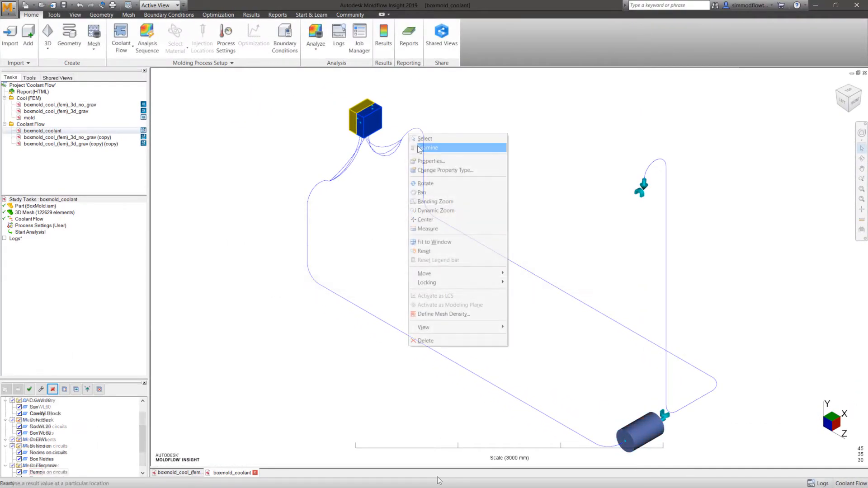
click(431, 161)
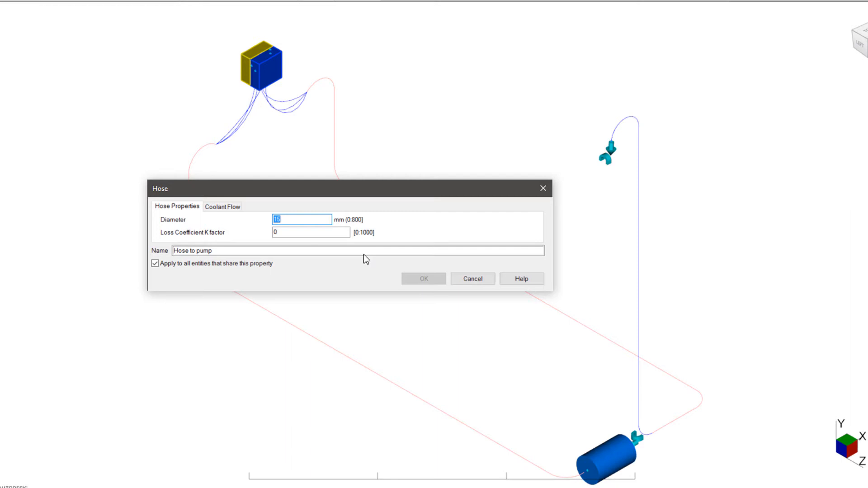
click(471, 279)
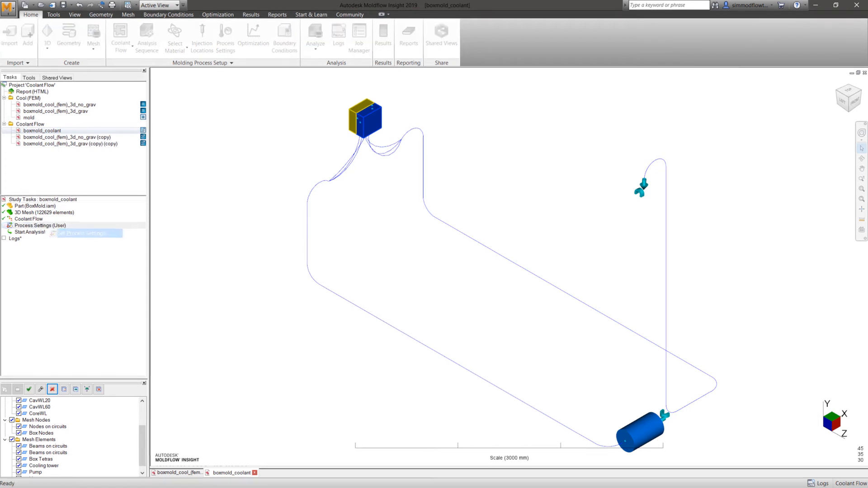
Review the coolant flow process settings, toggling Calculate coolant temperatures on and back off
click(40, 225)
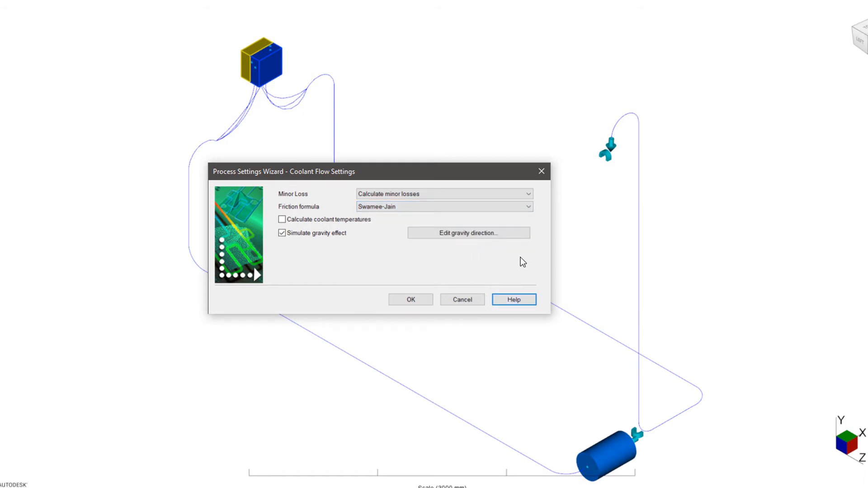
mouse_move(387, 222)
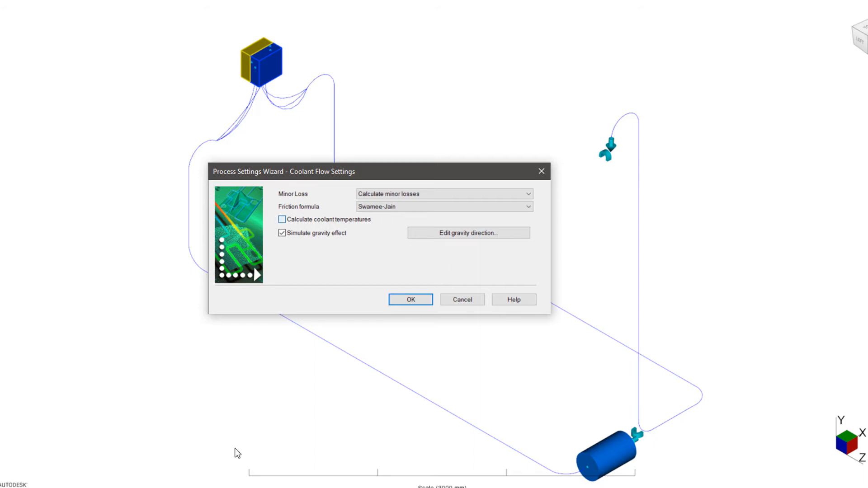
click(282, 219)
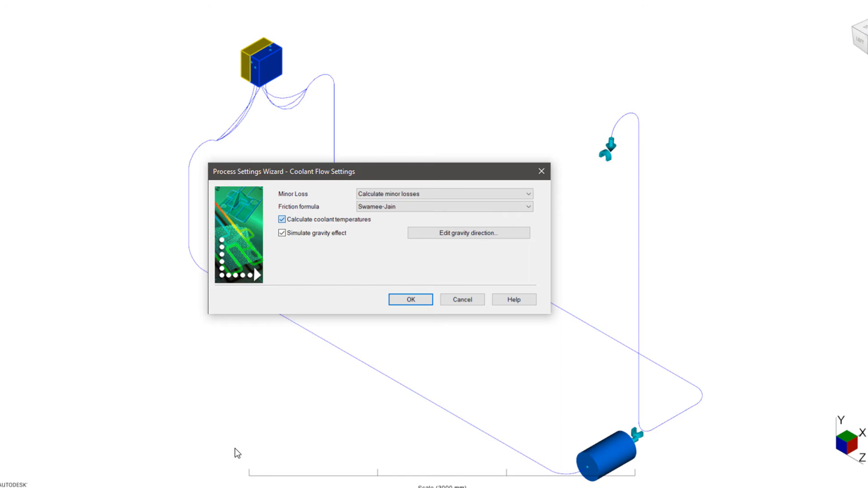
click(281, 219)
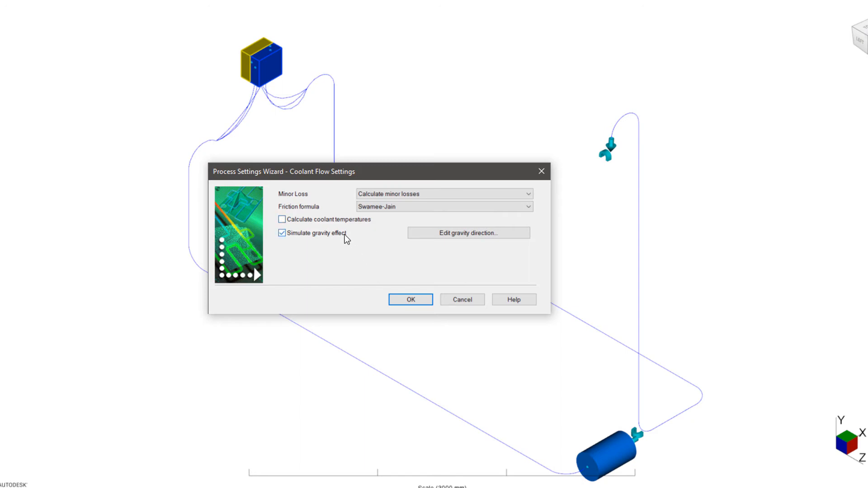
click(282, 233)
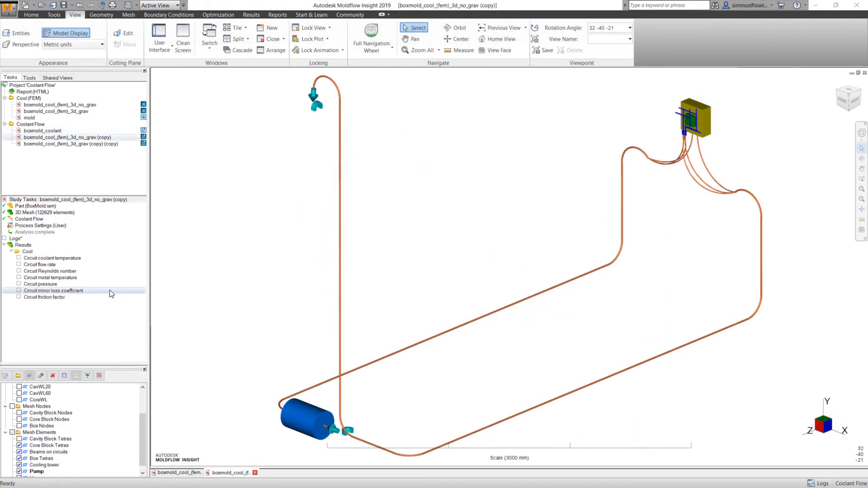
Plot circuit minor loss coefficient, friction factor and Reynolds number for the no-gravity study copy
click(40, 284)
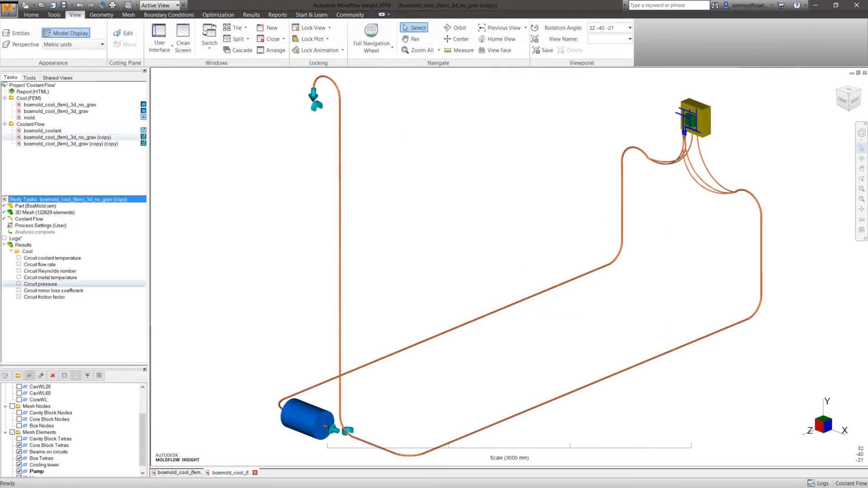
click(19, 284)
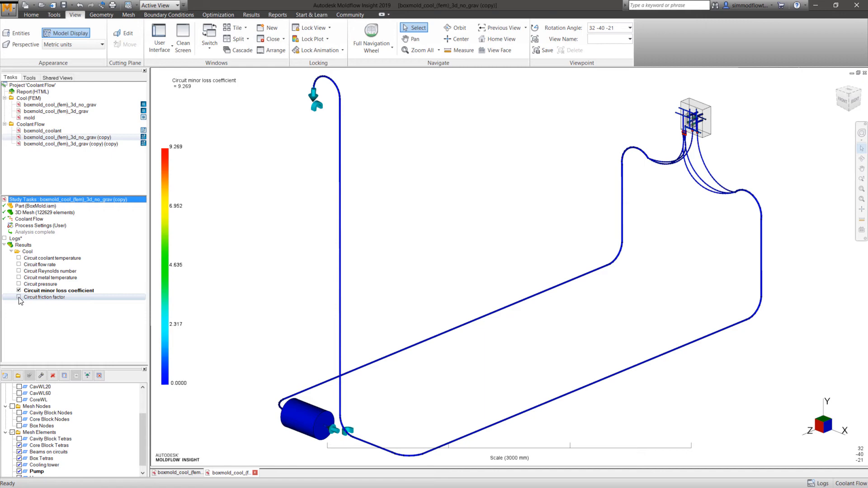
click(18, 297)
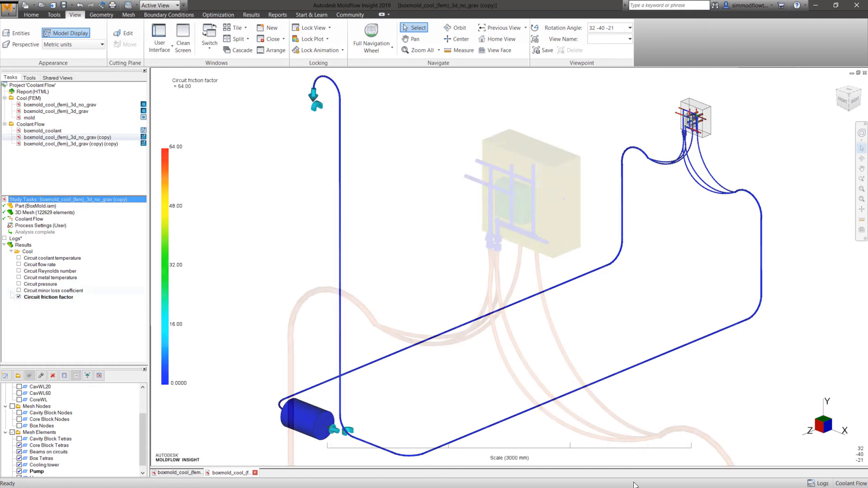
click(18, 284)
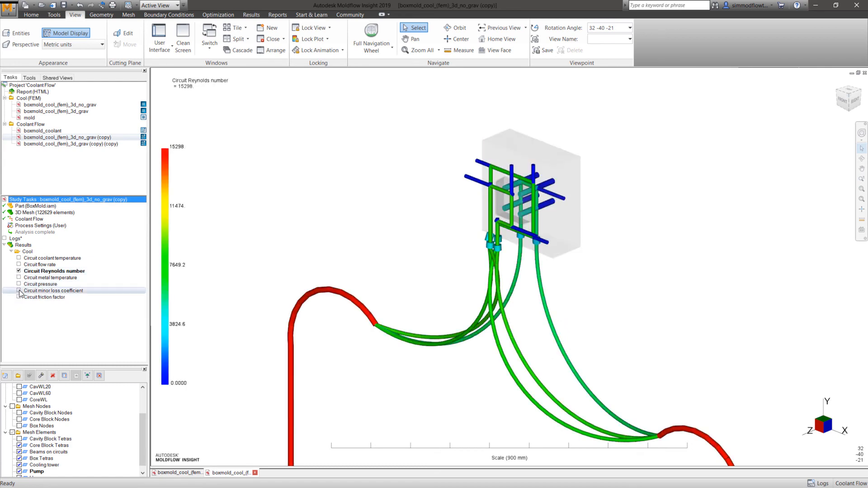
click(18, 290)
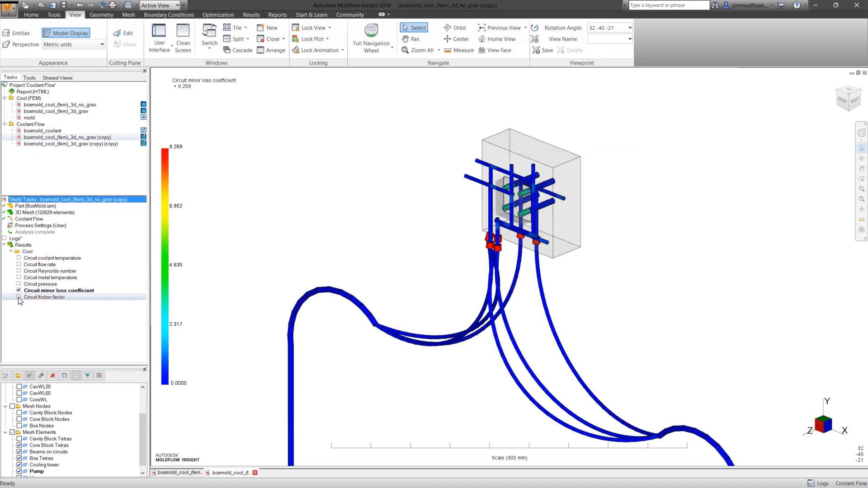
click(18, 297)
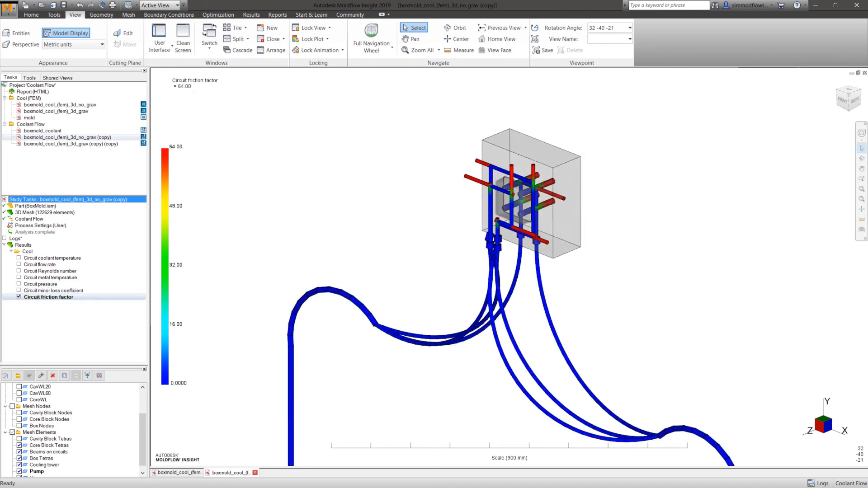